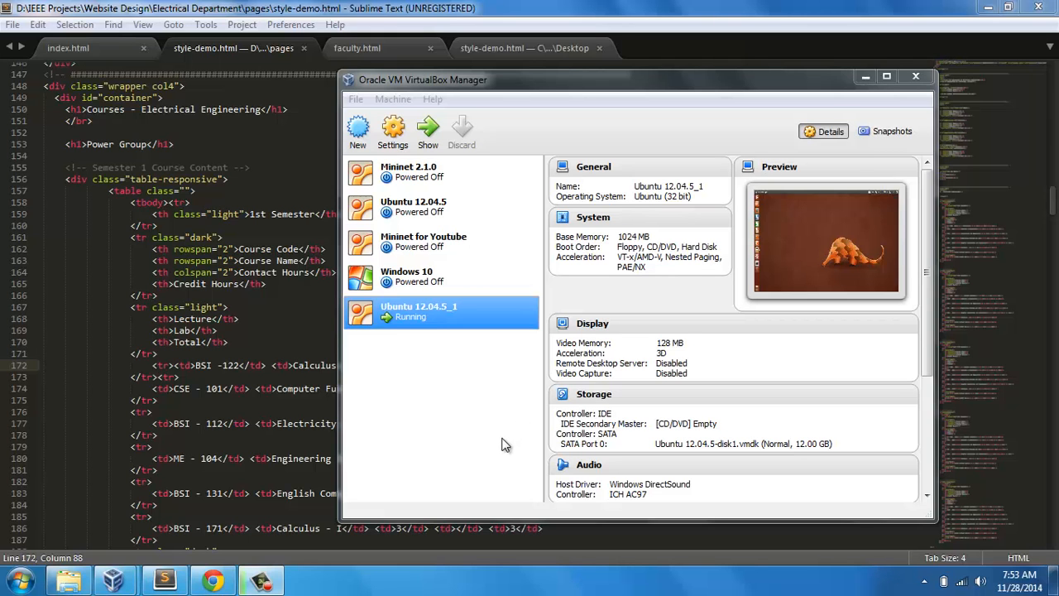
pyautogui.moveTo(463, 442)
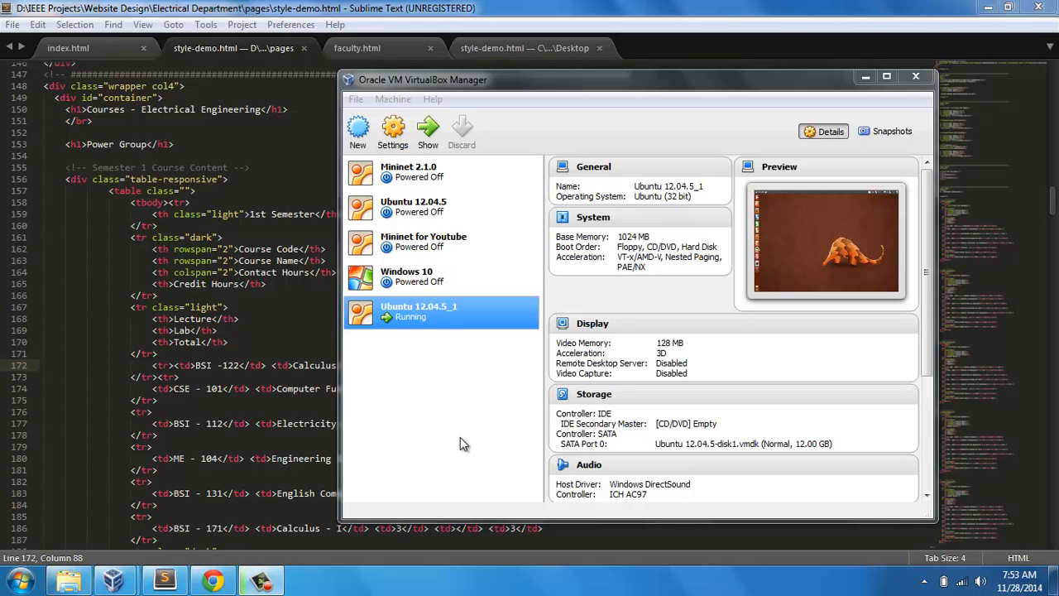
pyautogui.moveTo(453, 443)
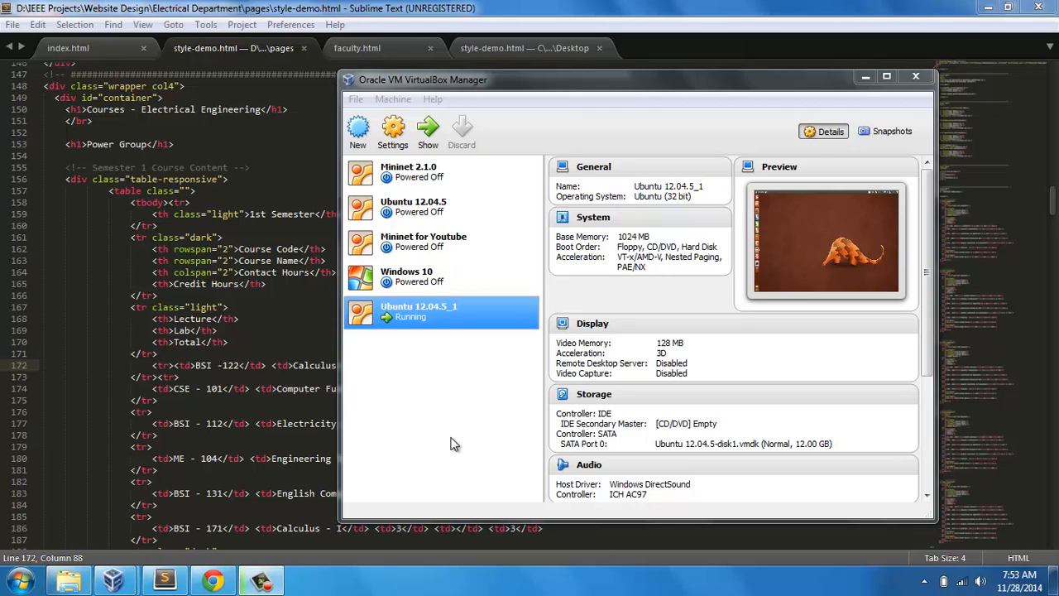
pyautogui.moveTo(414, 454)
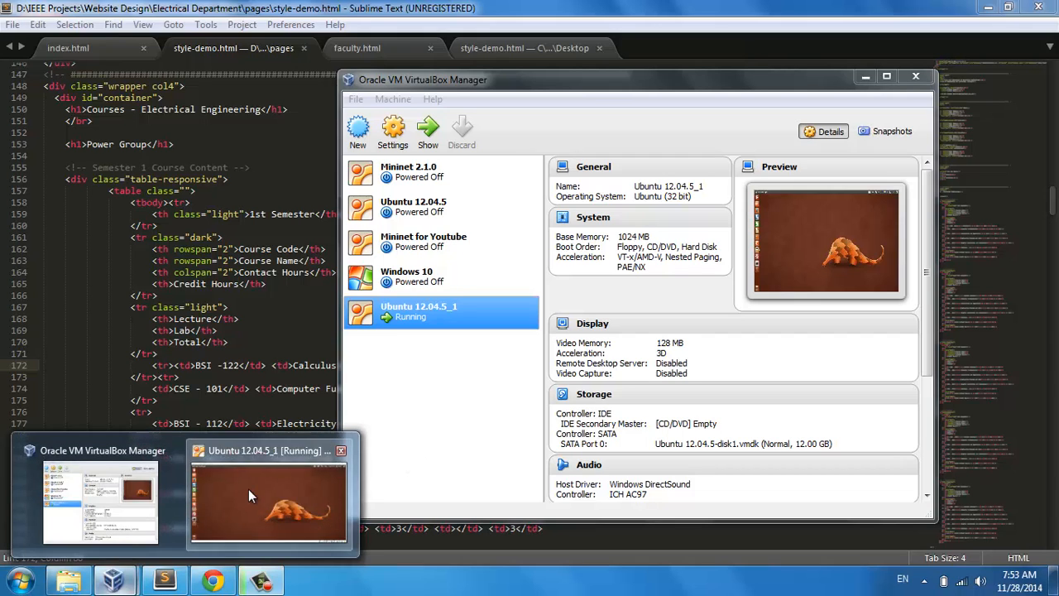
# Step: Bring up the Ubuntu VM, launch Ubuntu Software Center and open its Edit menu
pyautogui.click(268, 500)
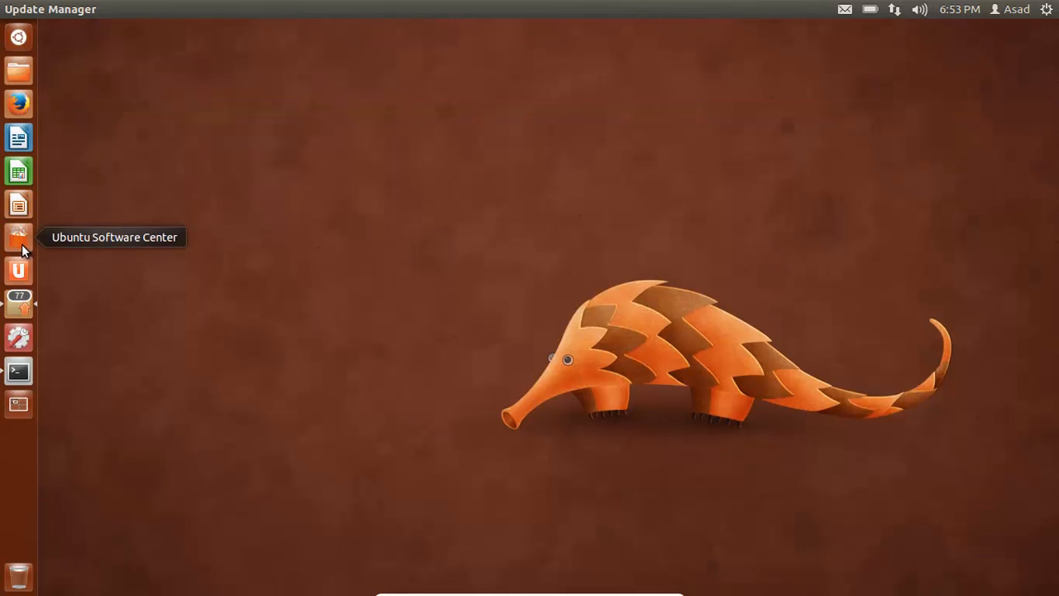
pyautogui.moveTo(246, 263)
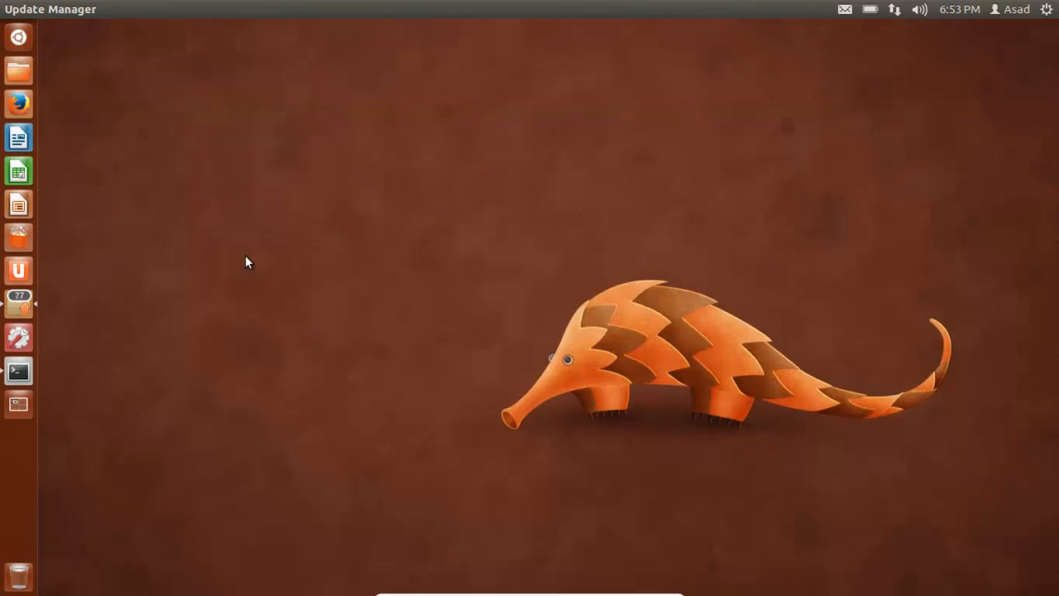
pyautogui.click(18, 237)
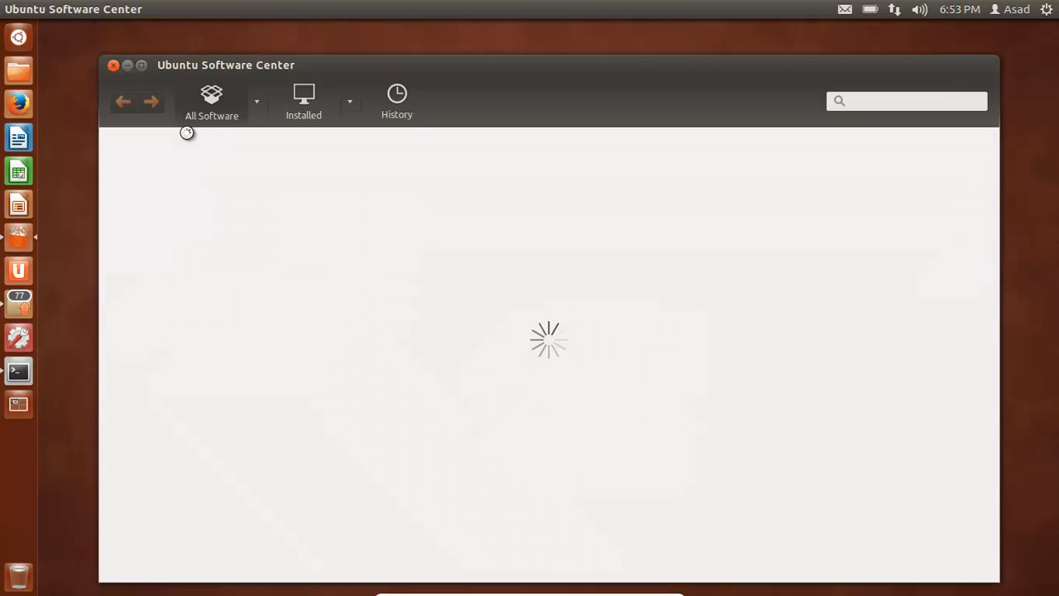
pyautogui.moveTo(186, 77)
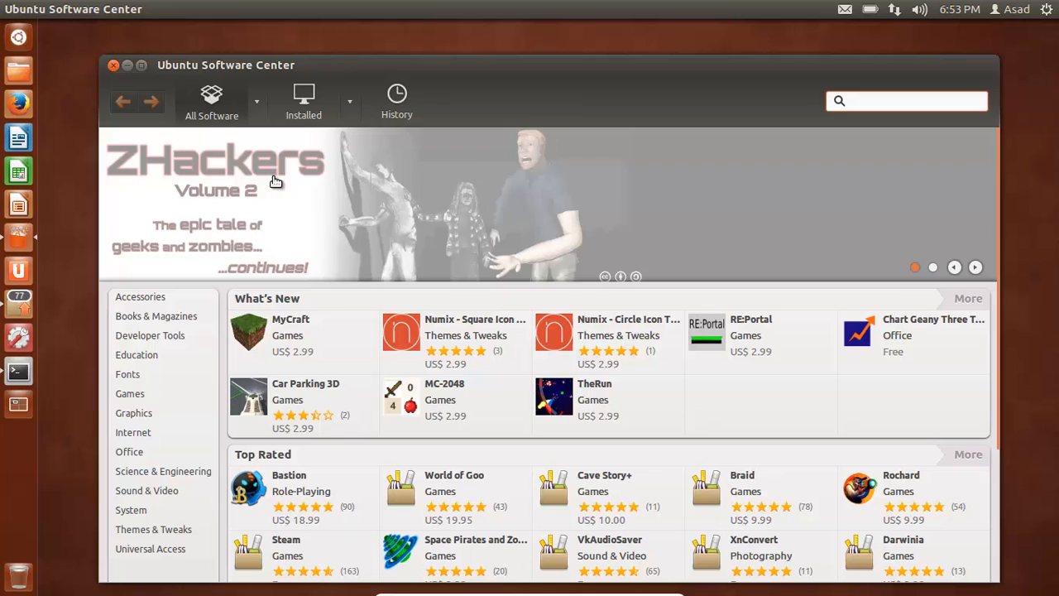
pyautogui.click(94, 9)
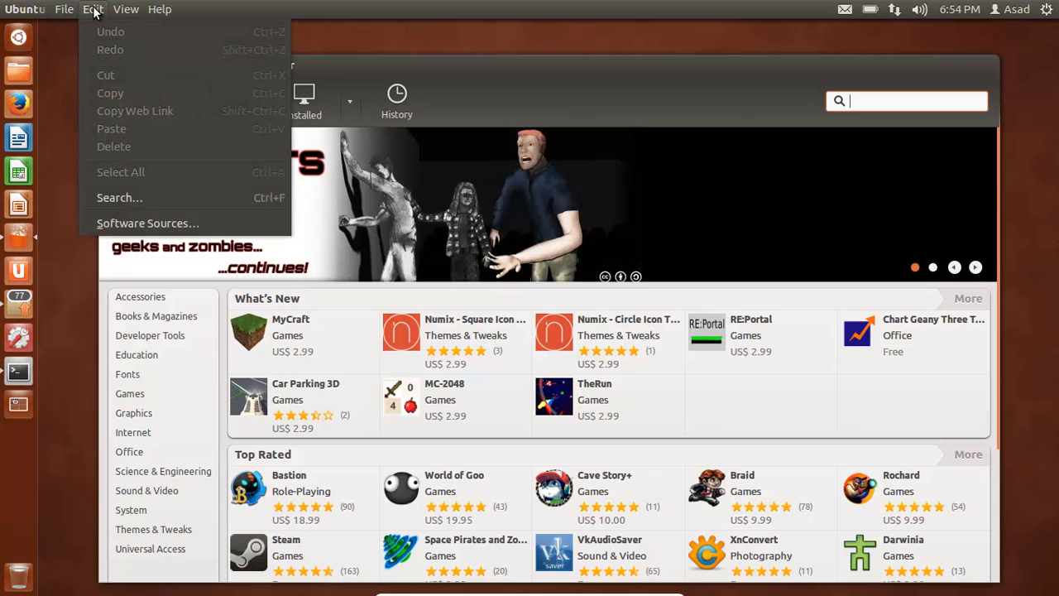
# Step: In Software Sources, authenticate and enable main, universe, restricted, multiverse and source code from Main server
pyautogui.click(383, 219)
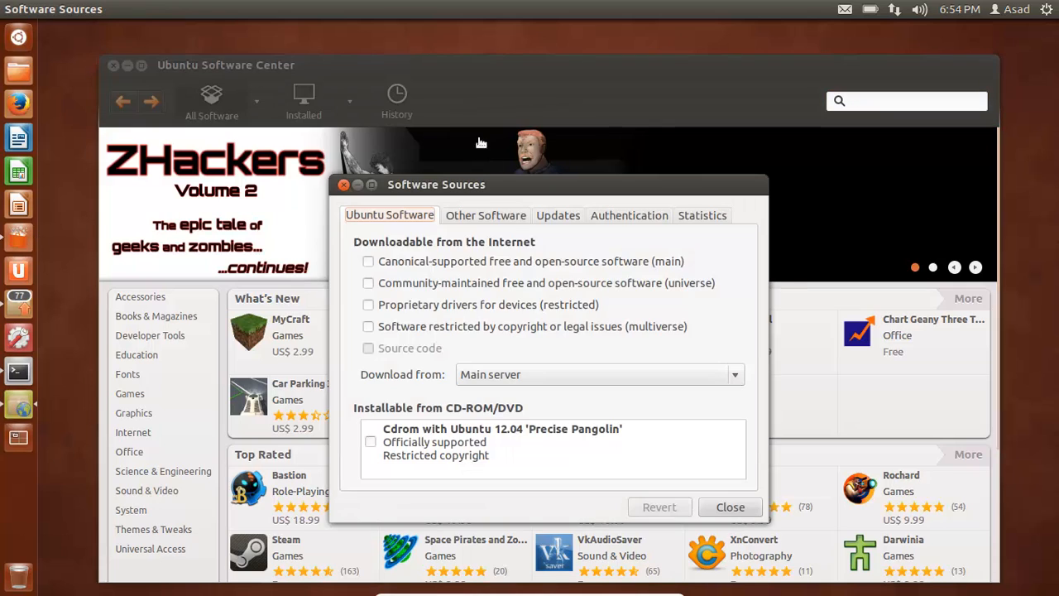
pyautogui.click(368, 261)
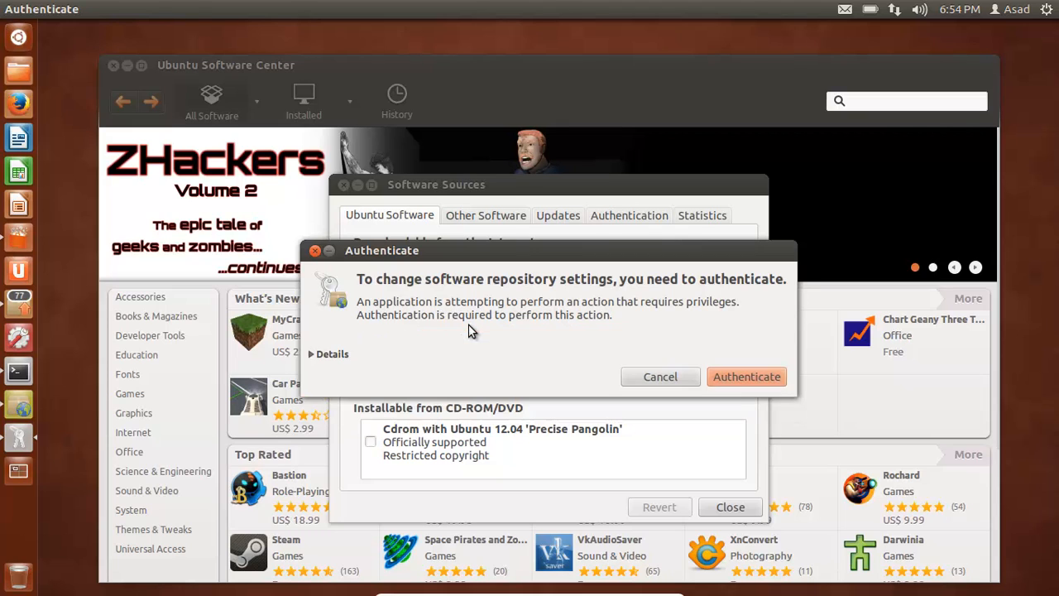
pyautogui.click(745, 377)
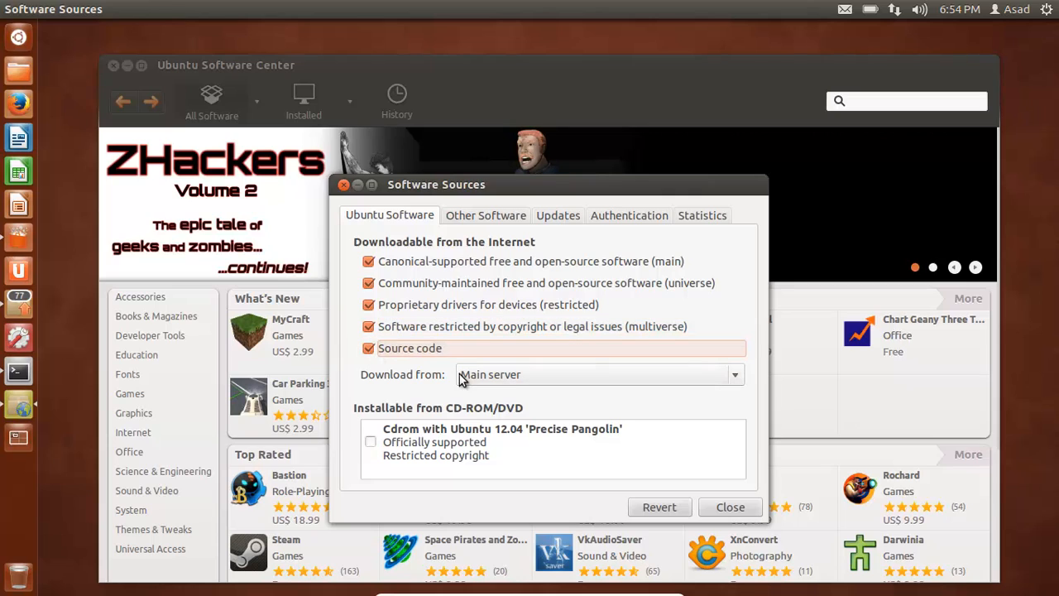
pyautogui.moveTo(429, 392)
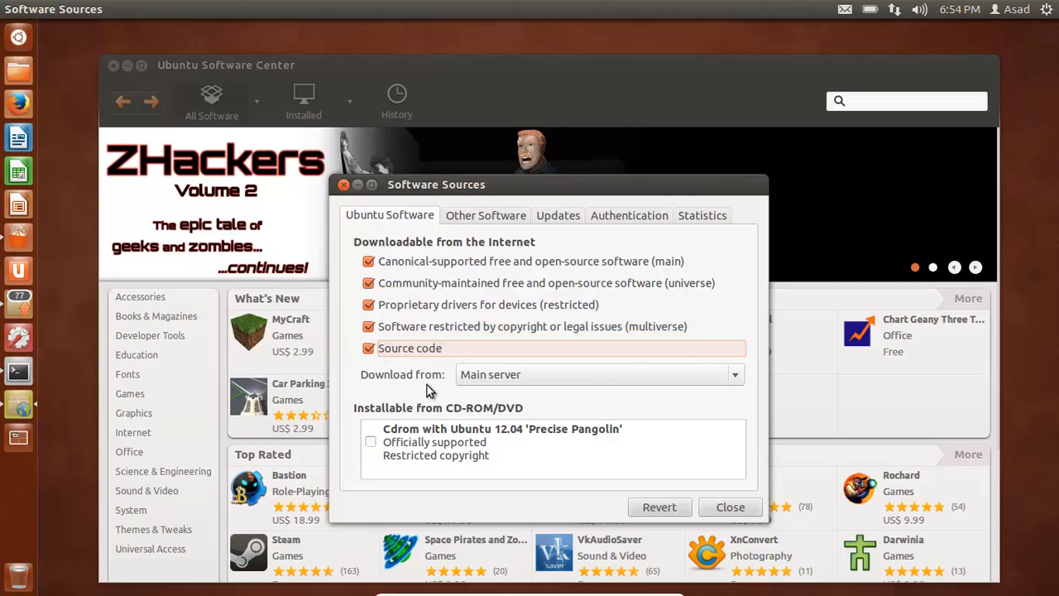
pyautogui.click(595, 374)
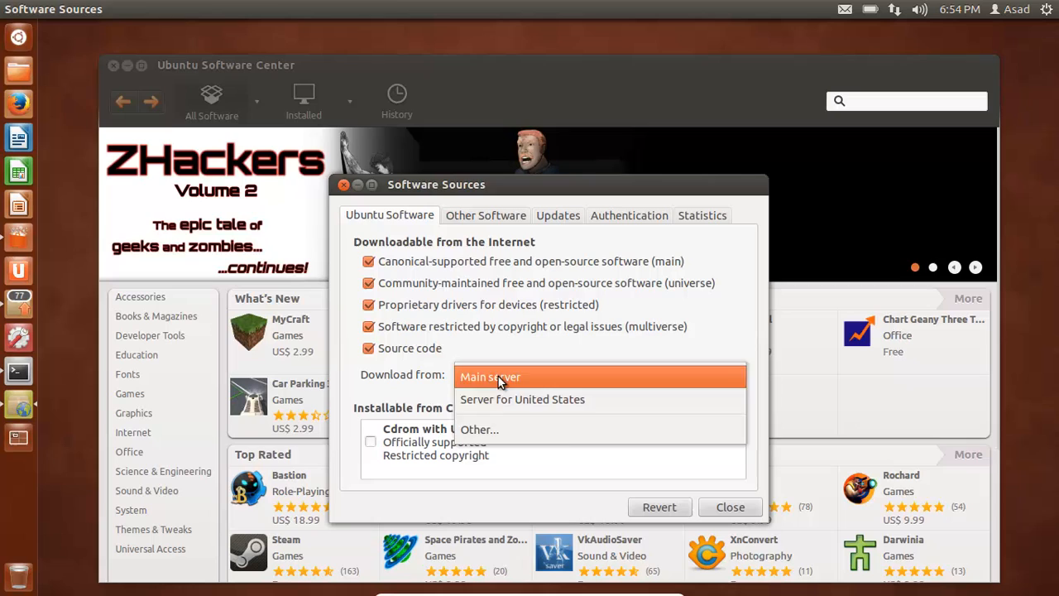
pyautogui.click(490, 377)
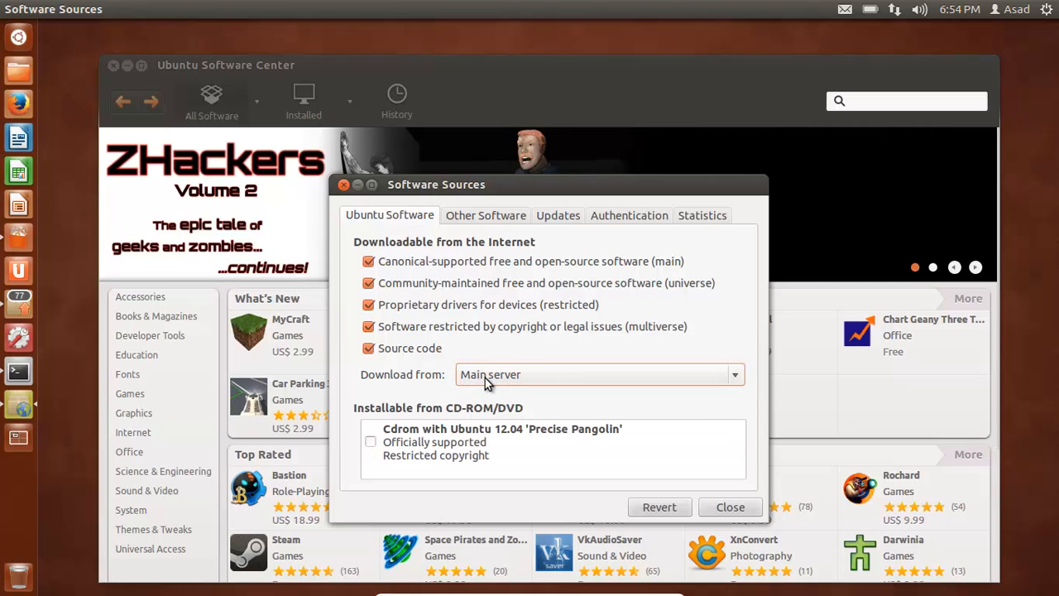
pyautogui.click(484, 215)
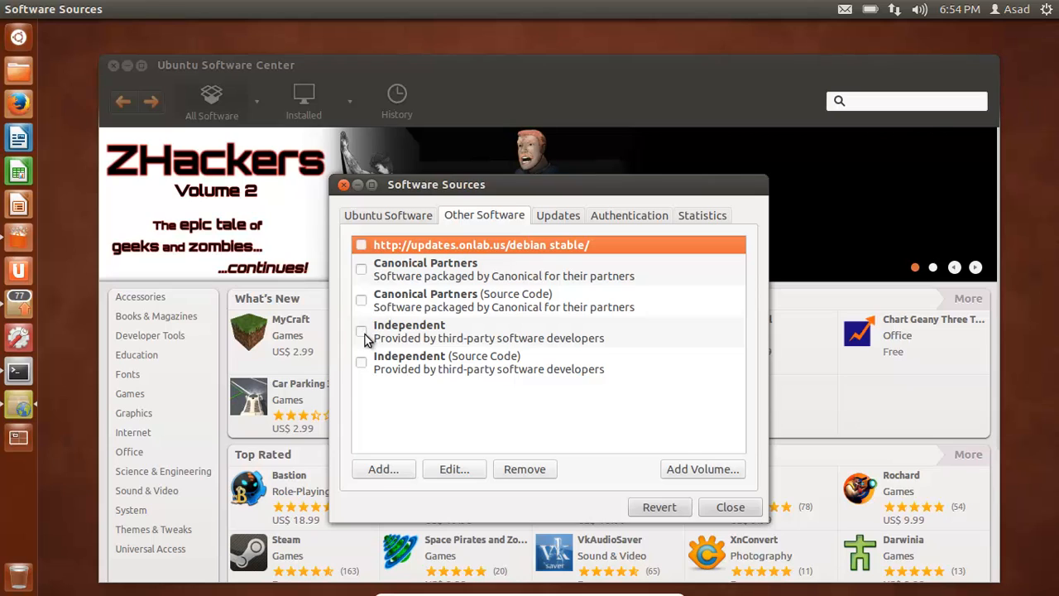
# Step: Tick Independent and Independent (Source Code), then close Software Sources
pyautogui.click(361, 362)
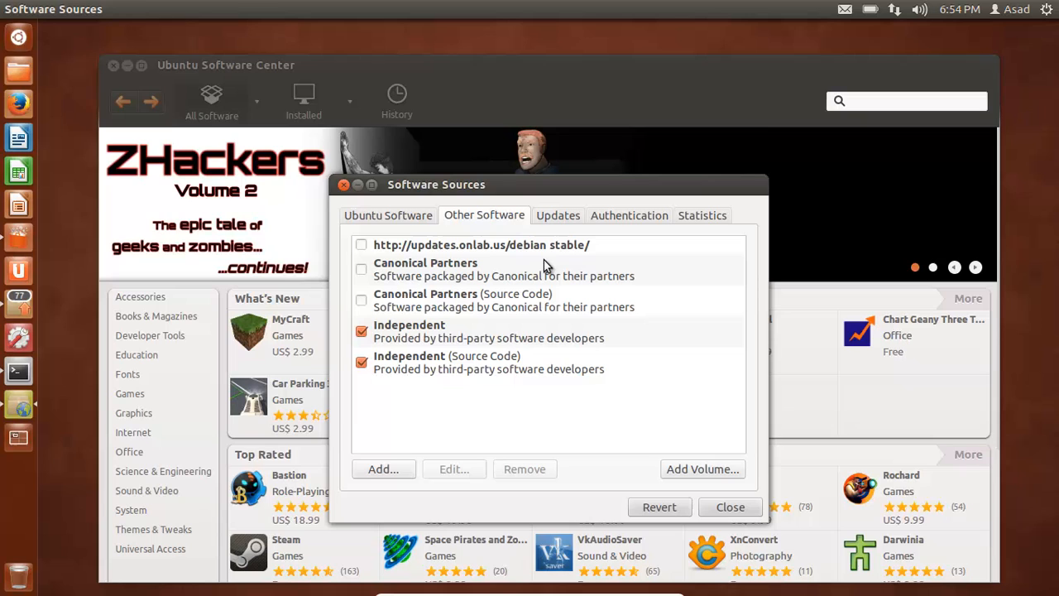
pyautogui.moveTo(444, 235)
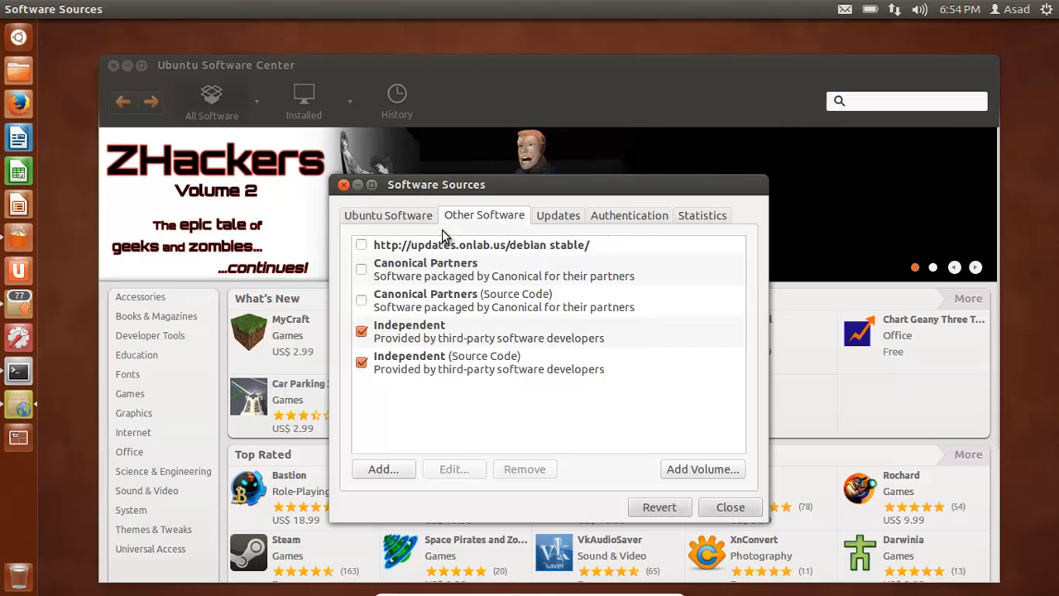
pyautogui.click(729, 507)
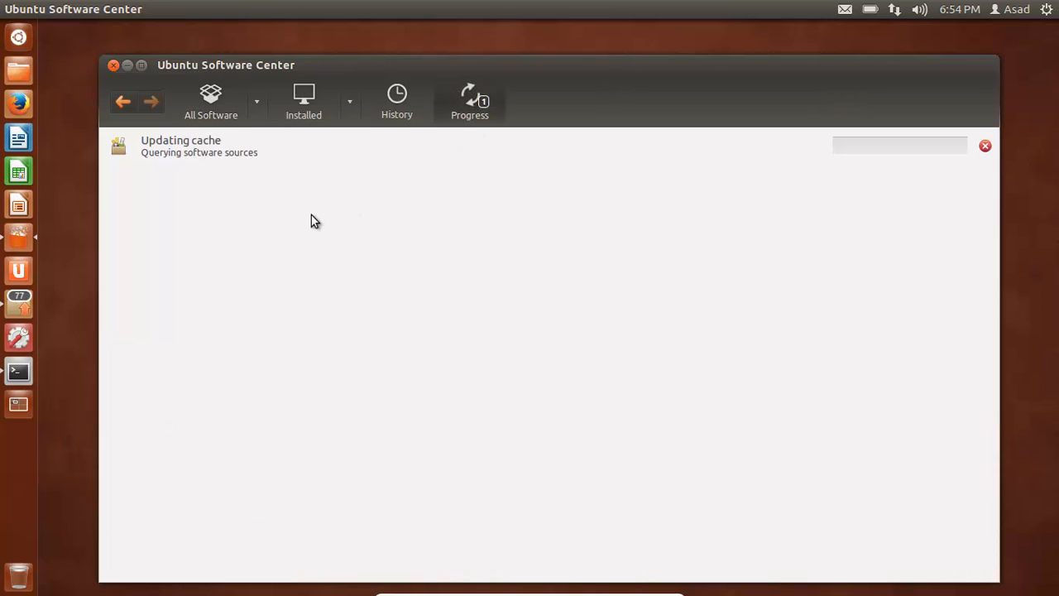
pyautogui.moveTo(269, 193)
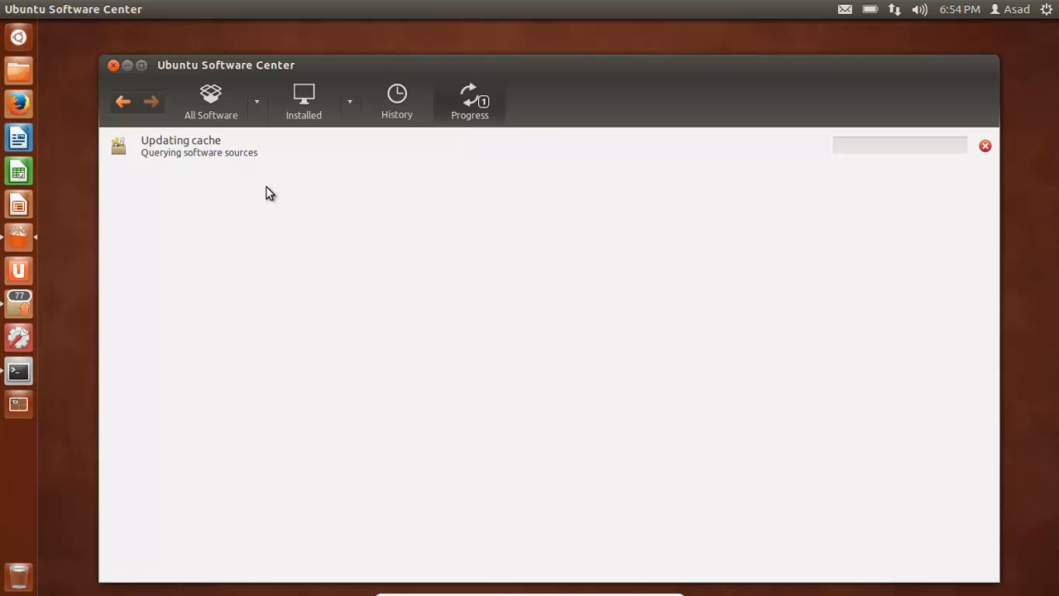
pyautogui.moveTo(900, 23)
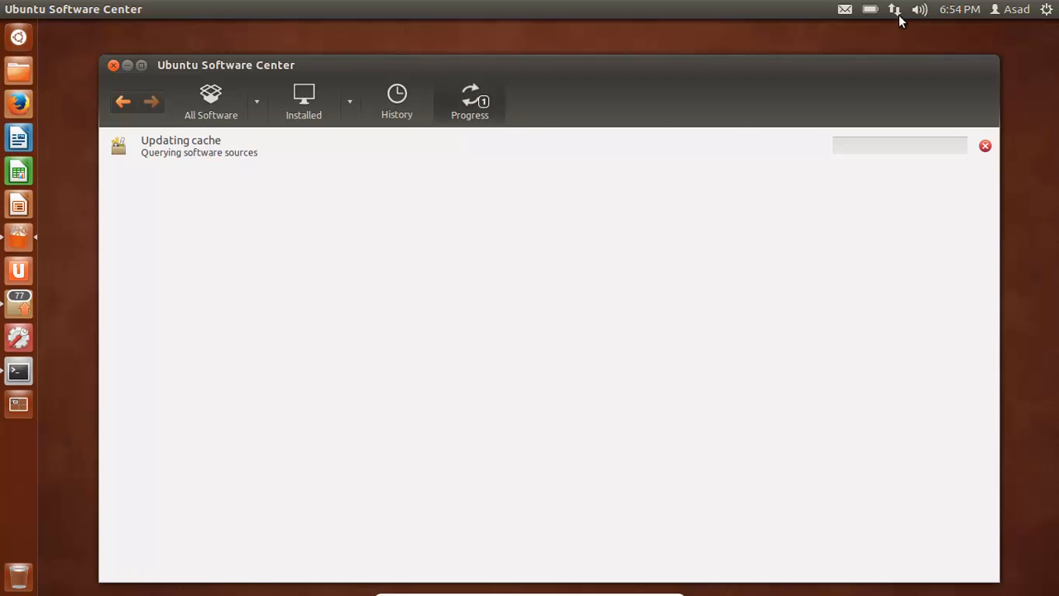
# Step: Wait for the Software Center cache refresh, then open Terminal from the launcher
pyautogui.click(894, 9)
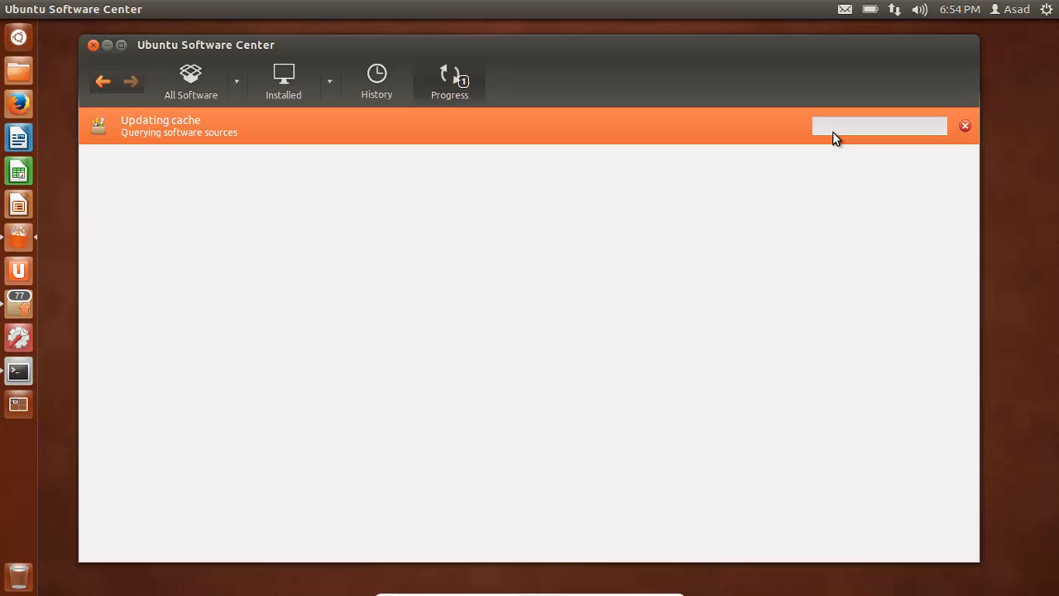
pyautogui.moveTo(837, 146)
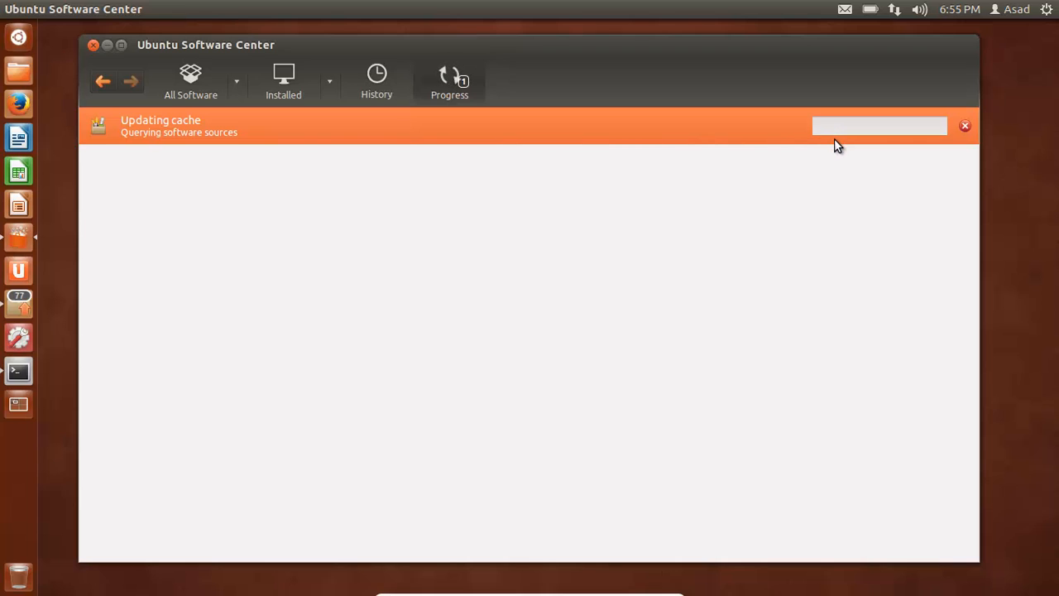
pyautogui.moveTo(910, 131)
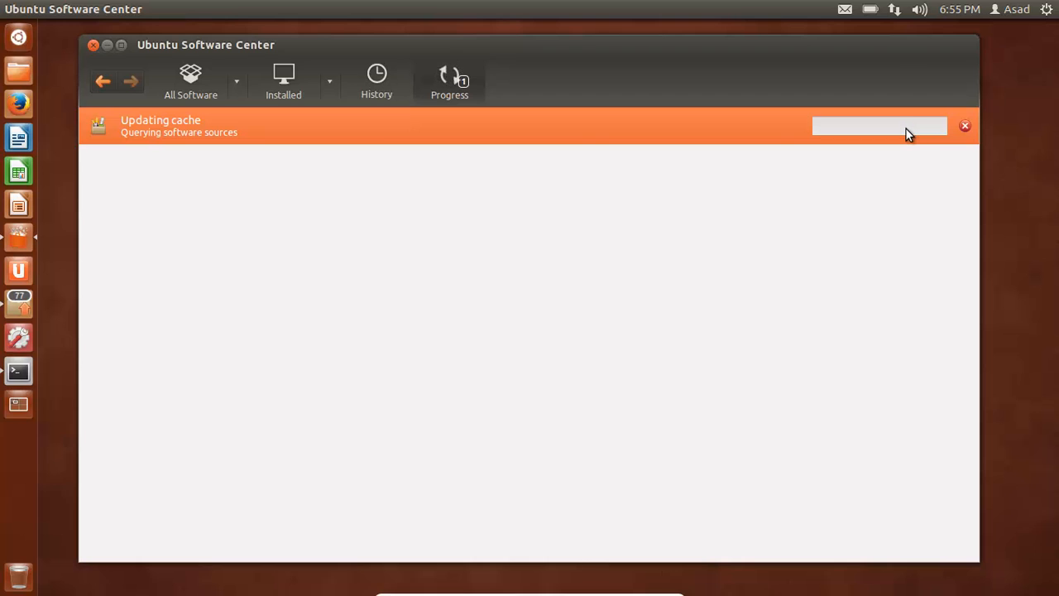
pyautogui.moveTo(441, 279)
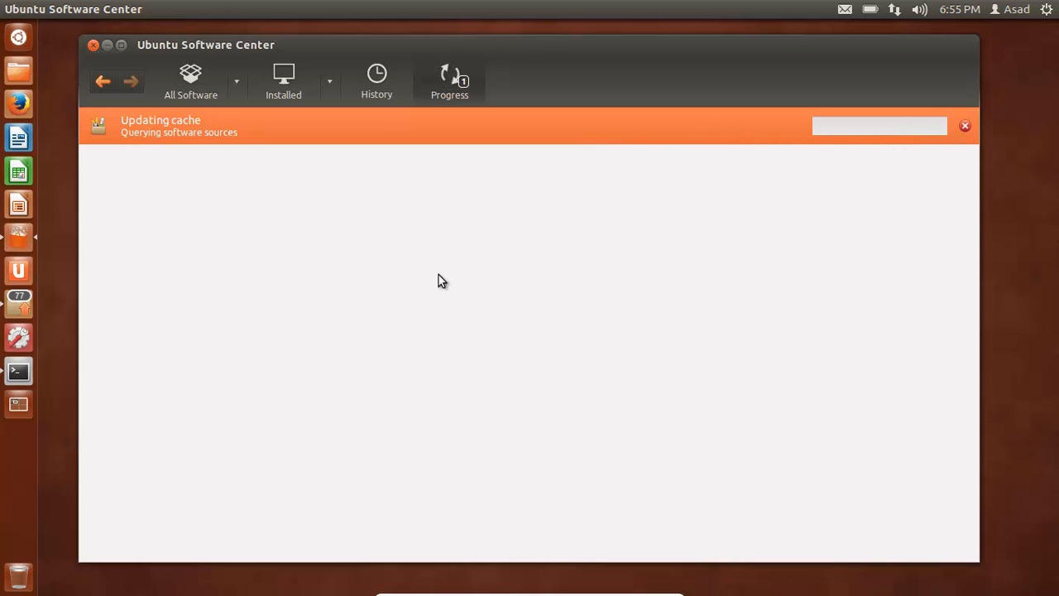
pyautogui.click(18, 371)
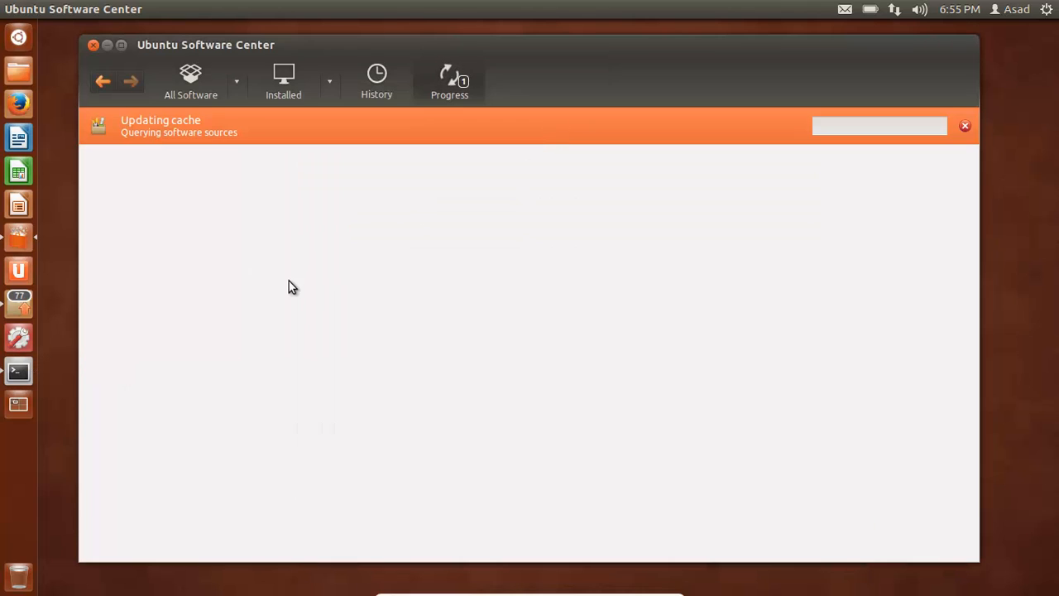
pyautogui.click(18, 371)
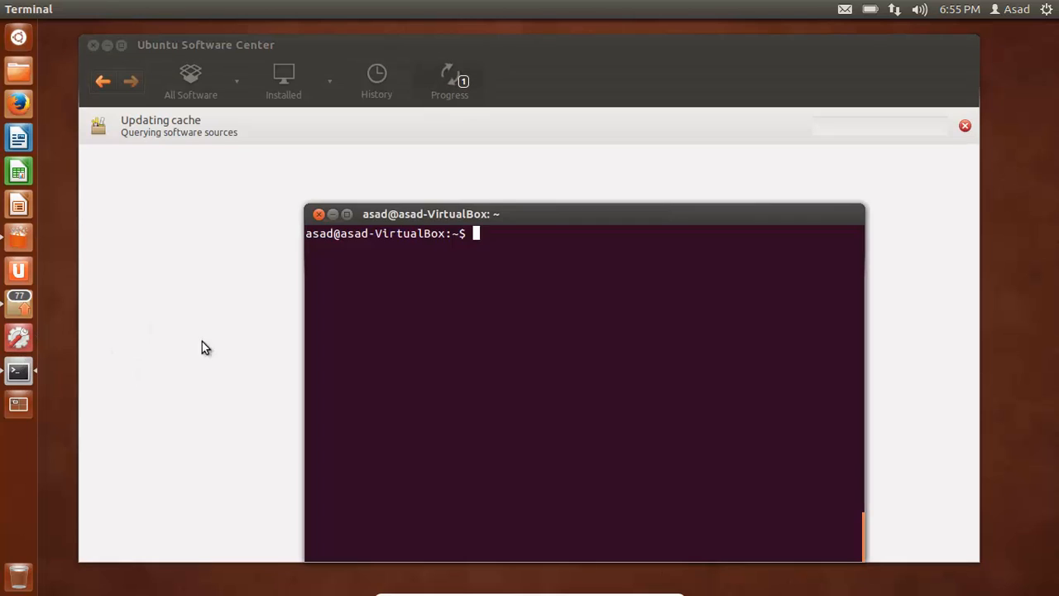
# Step: Run 'sudo apt-get install ns2' and confirm with y to install ns2 and libotcl1
pyautogui.write('sudo a')
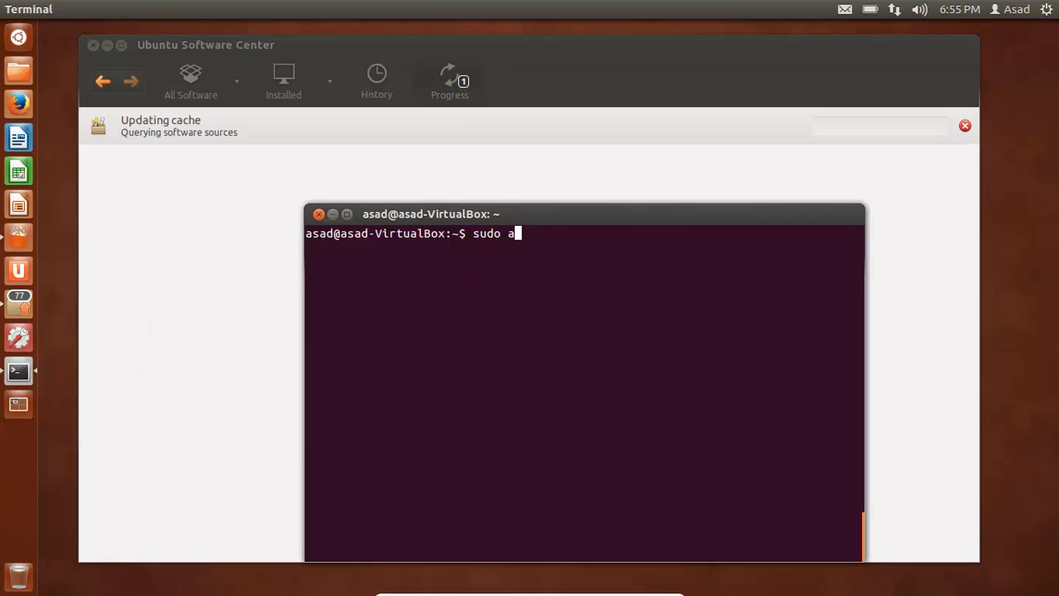
pyautogui.write('pt-')
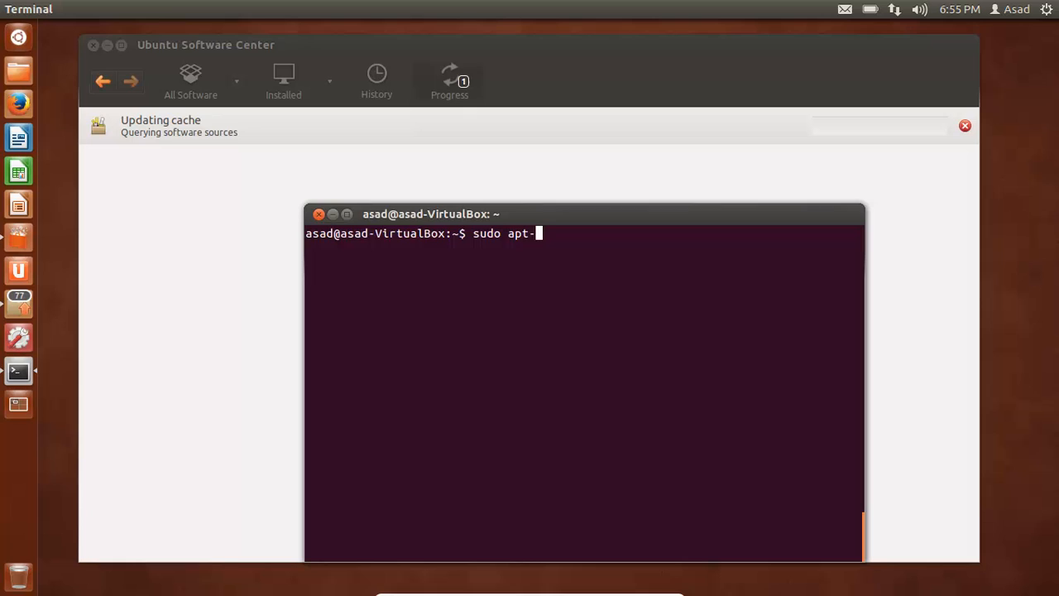
pyautogui.write('get install')
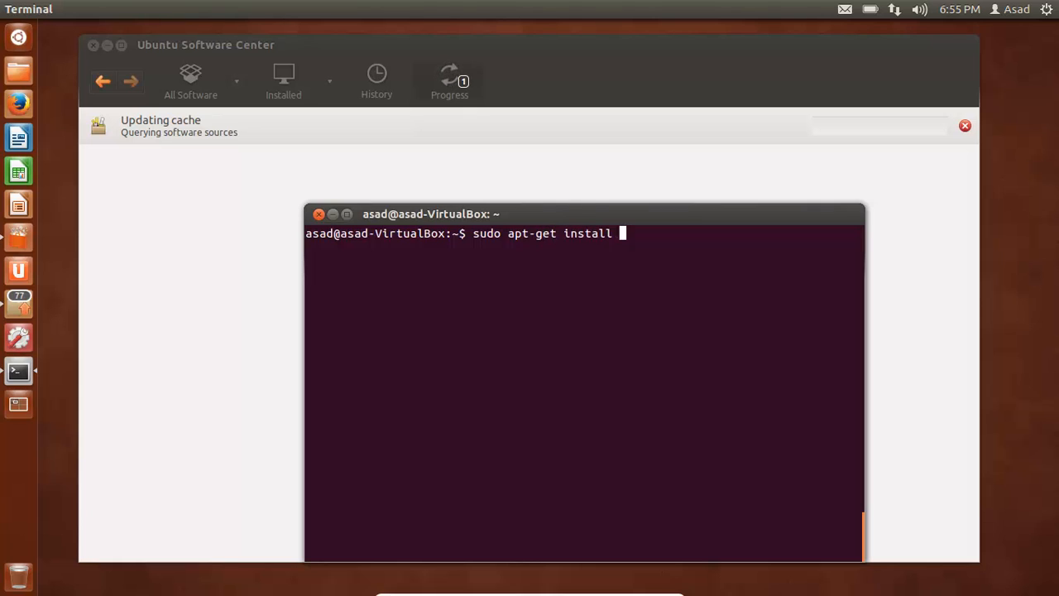
pyautogui.write('ns2')
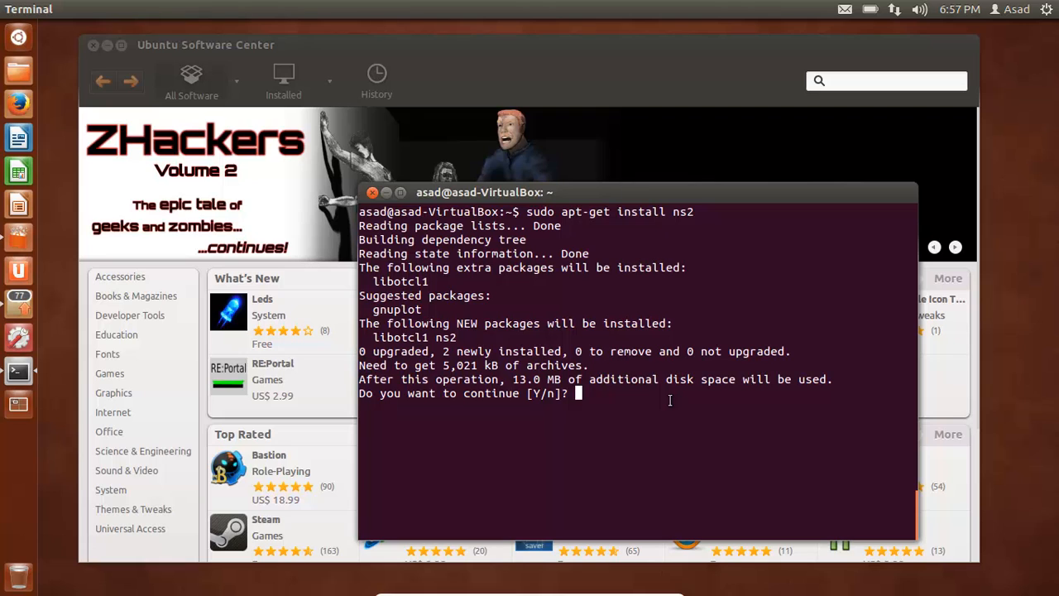
pyautogui.write('y')
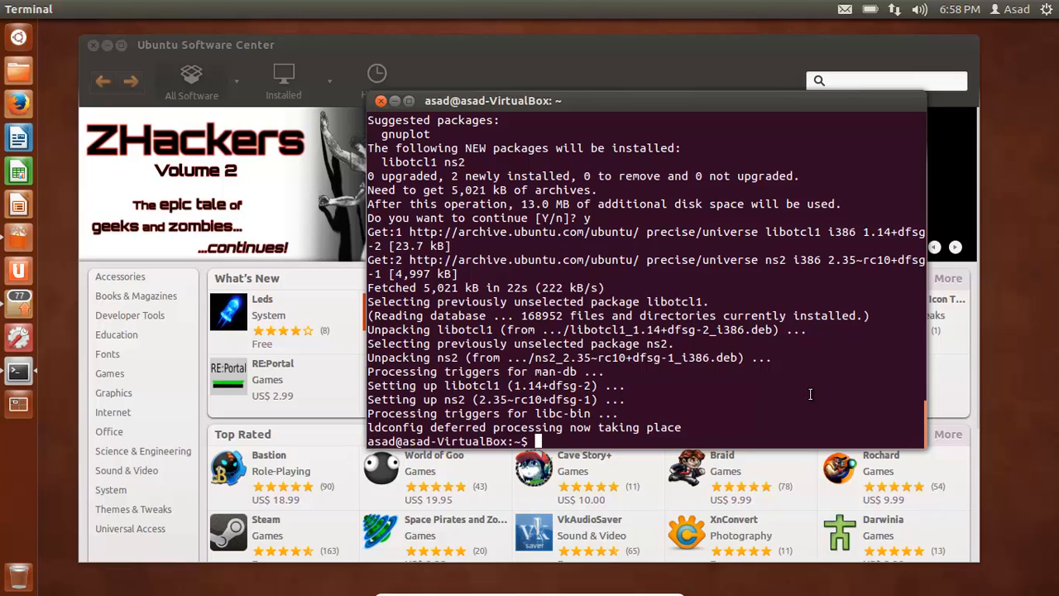
# Step: Install nam and libtclcl1 with sudo apt-get, then start typing the xgraph install command
pyautogui.write('sudo')
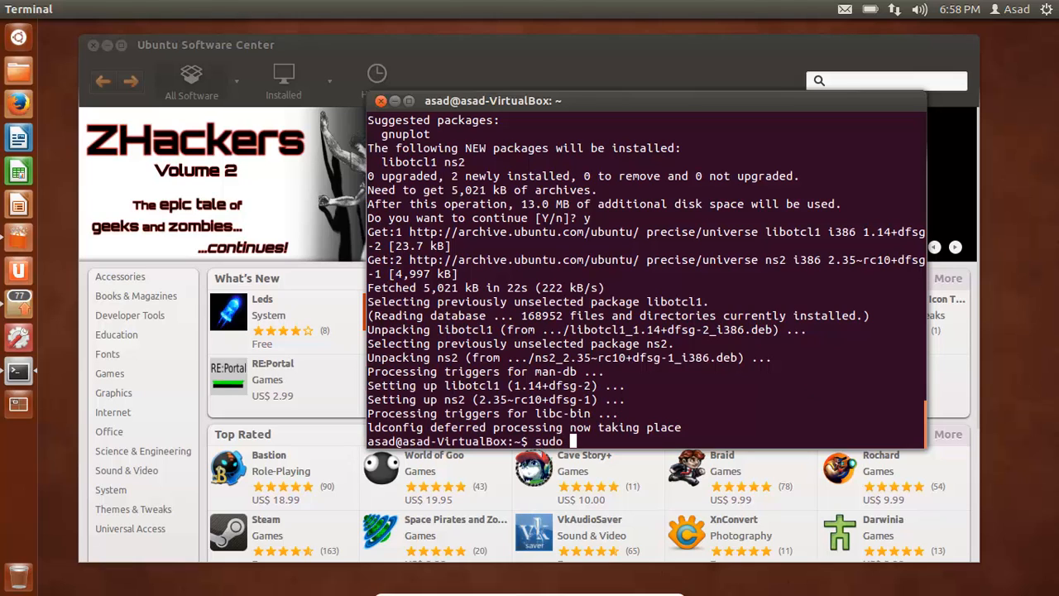
pyautogui.write('apt-get ins')
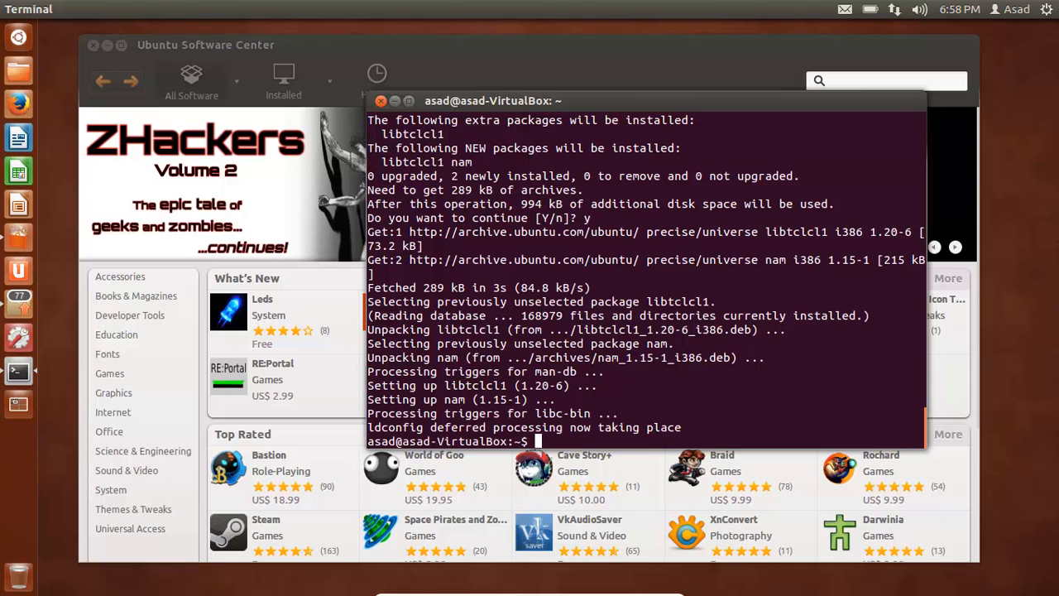
pyautogui.write('sudo apt-get')
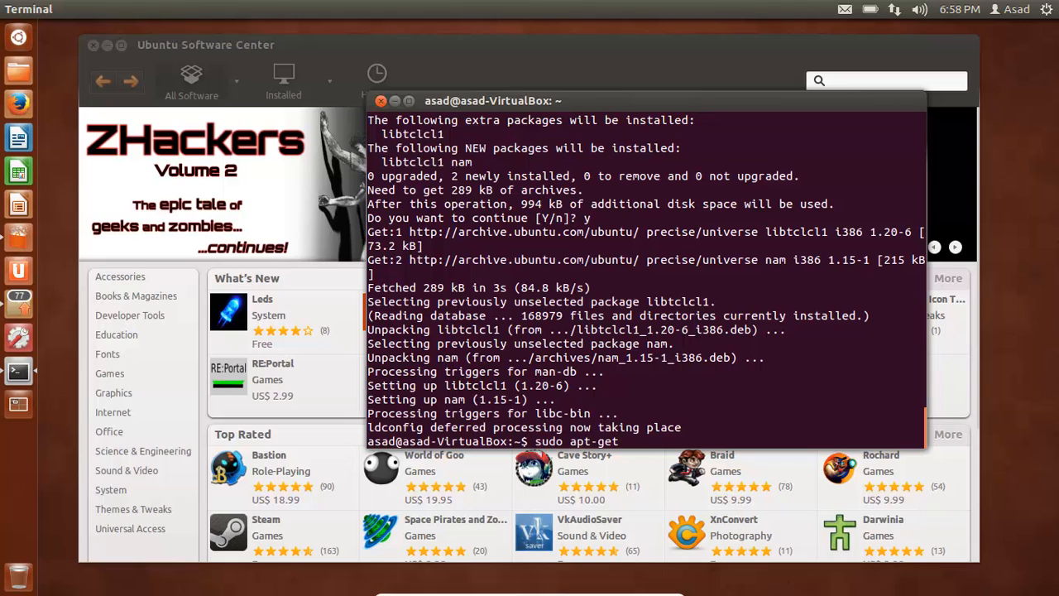
pyautogui.write('xgraph')
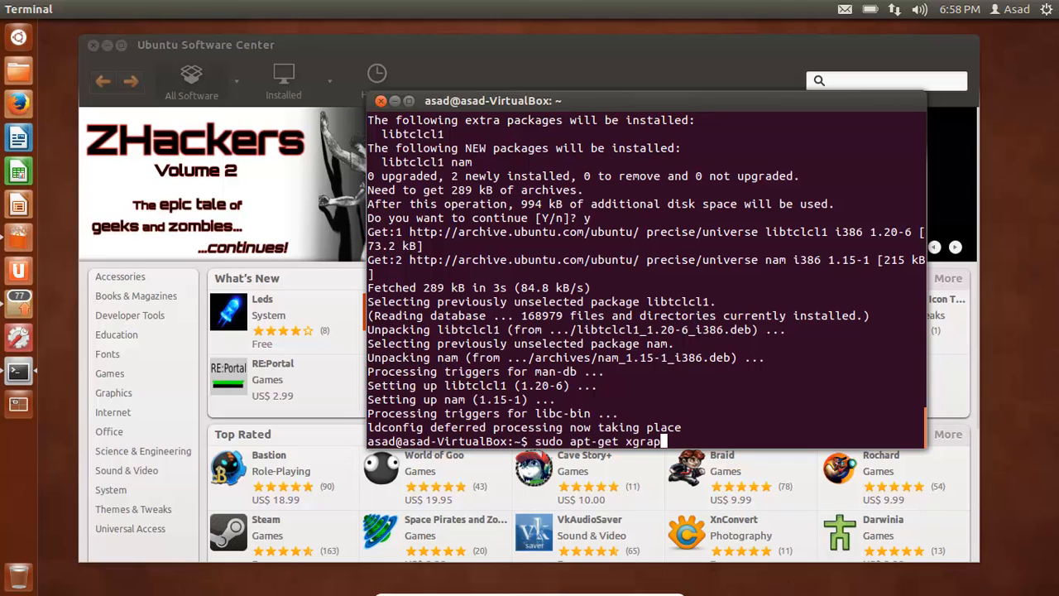
pyautogui.press('BackSpace')
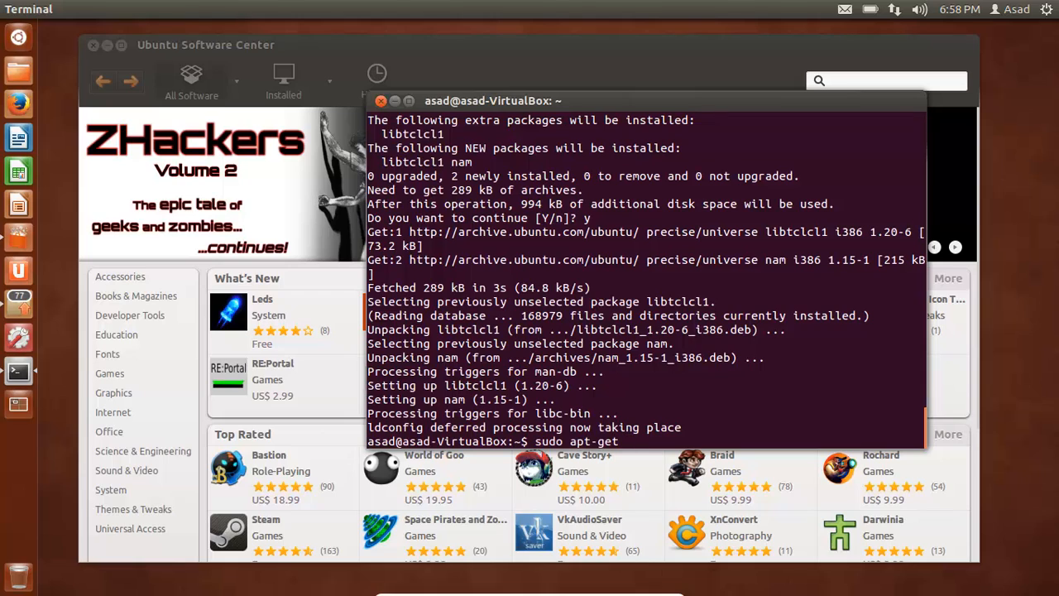
pyautogui.write('ins')
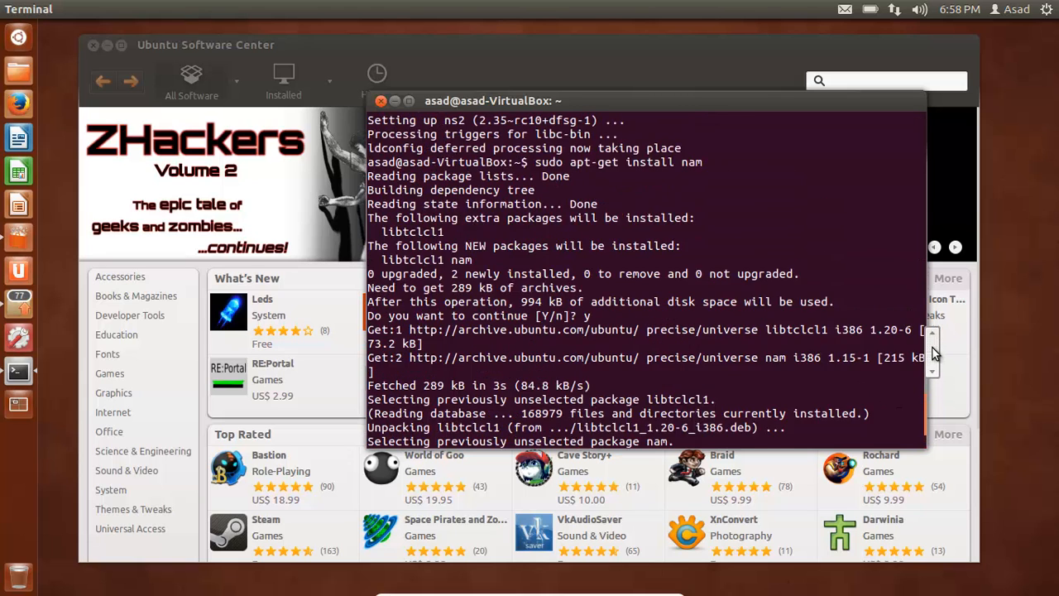
# Step: Run 'sudo apt-get install xgraph', then launch the Nam Console with sudo nam
pyautogui.write('sudo apt-get install xgraph')
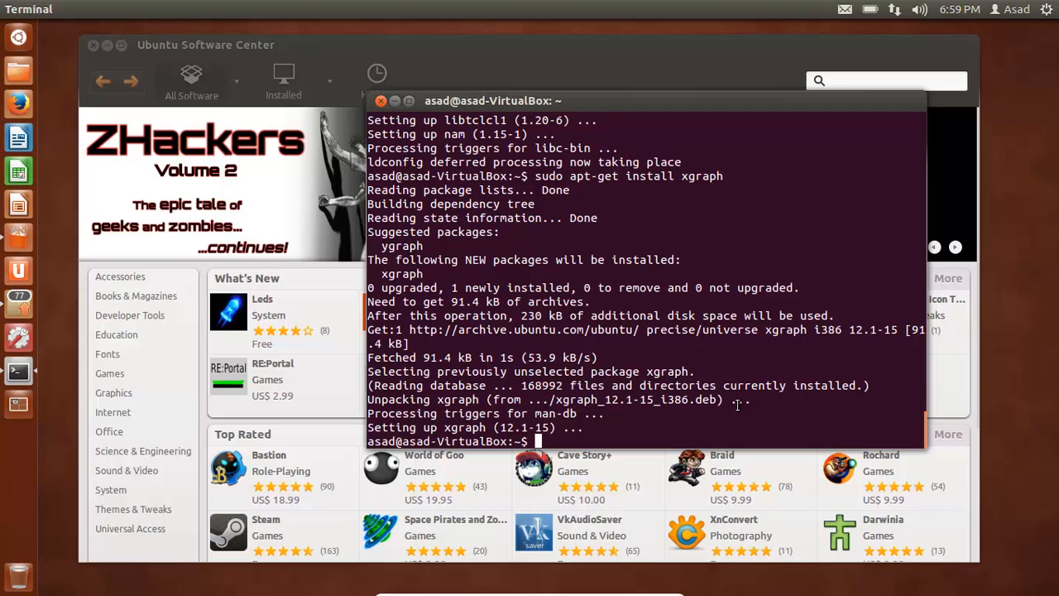
pyautogui.write('ns2')
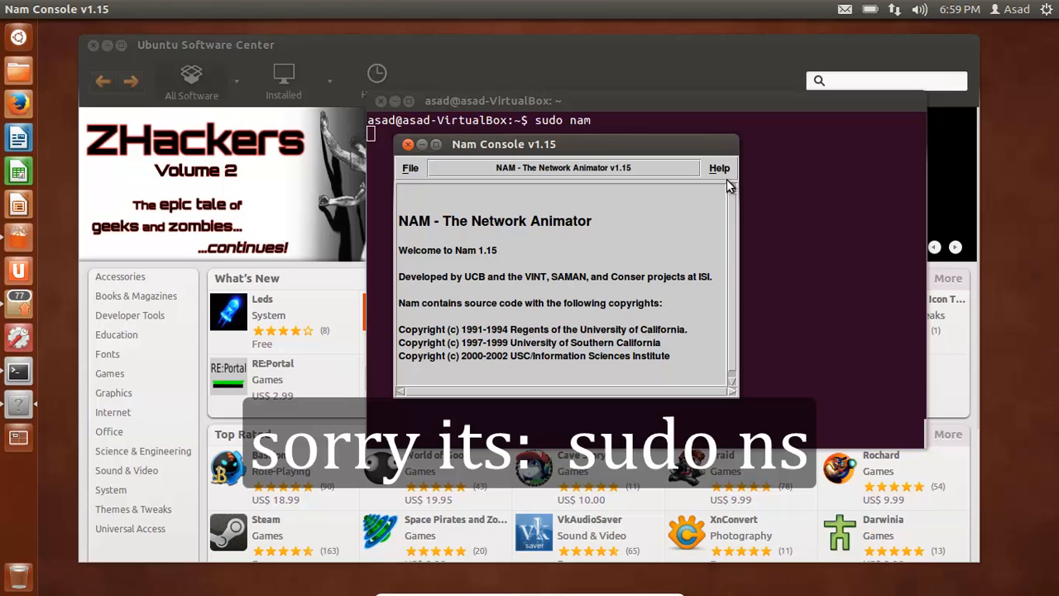
# Step: Close Nam Console, relaunch it with sudo nam, and choose File > New Nam Editor
pyautogui.click(408, 144)
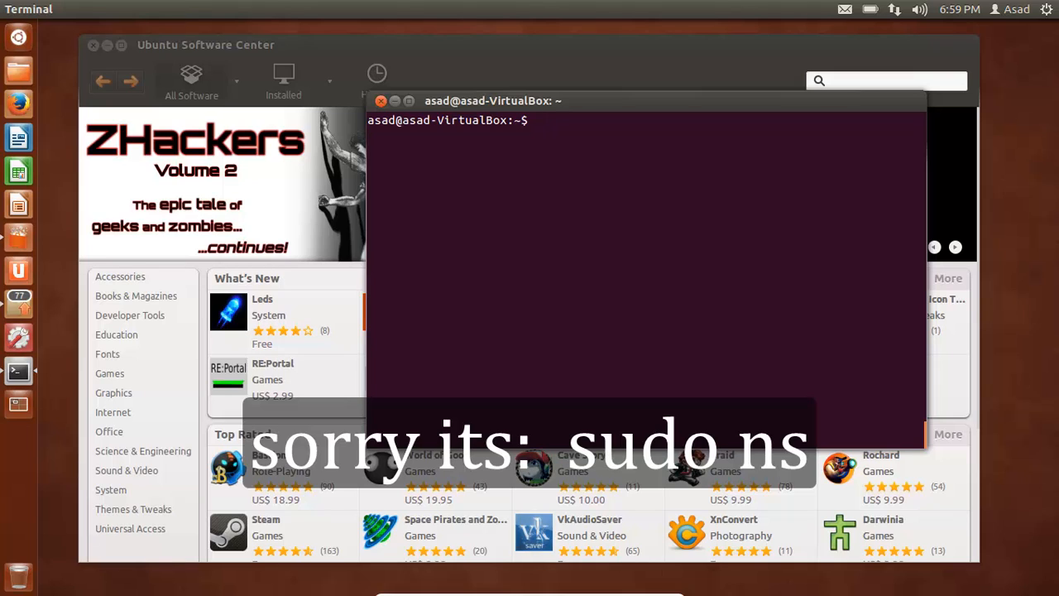
pyautogui.write('sudo')
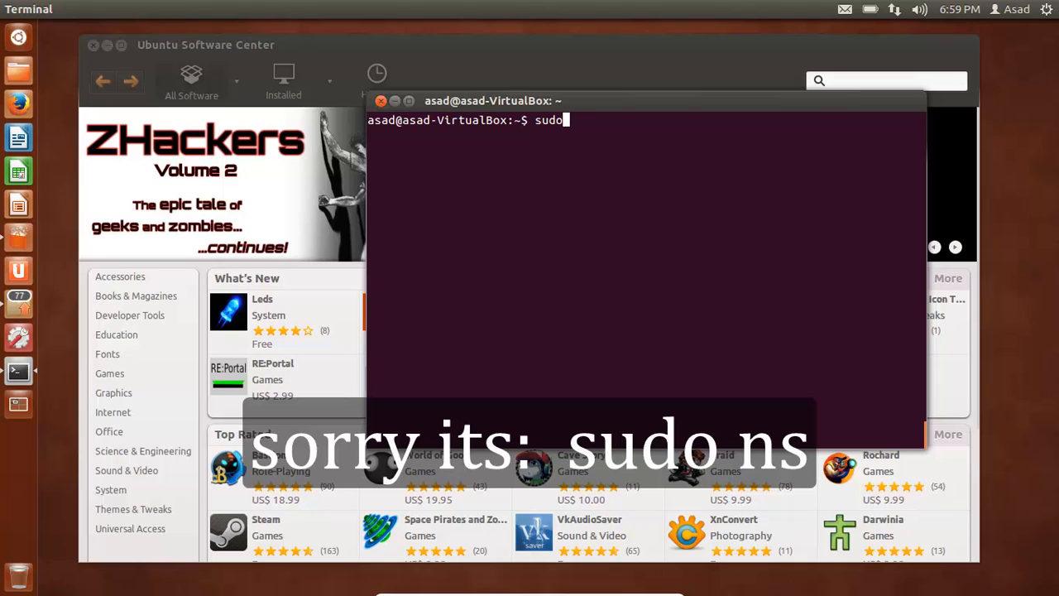
pyautogui.write('ns2')
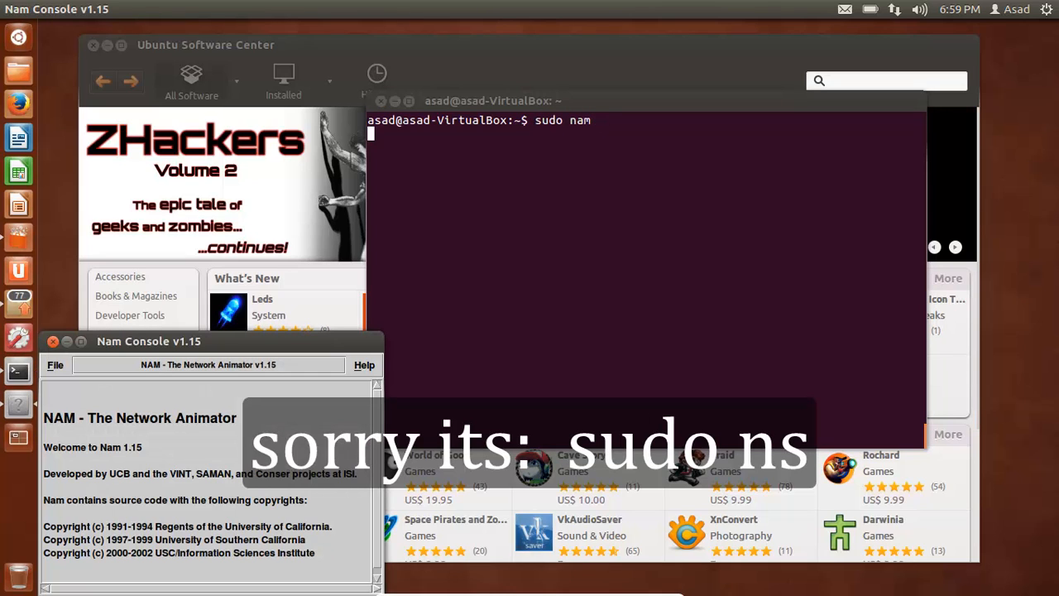
pyautogui.click(55, 364)
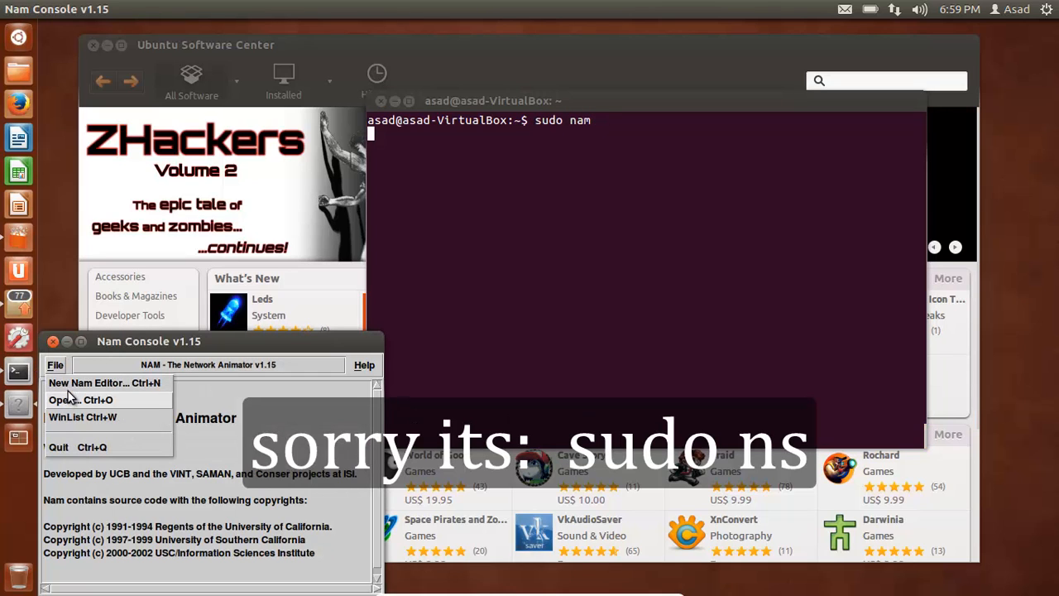
pyautogui.click(87, 383)
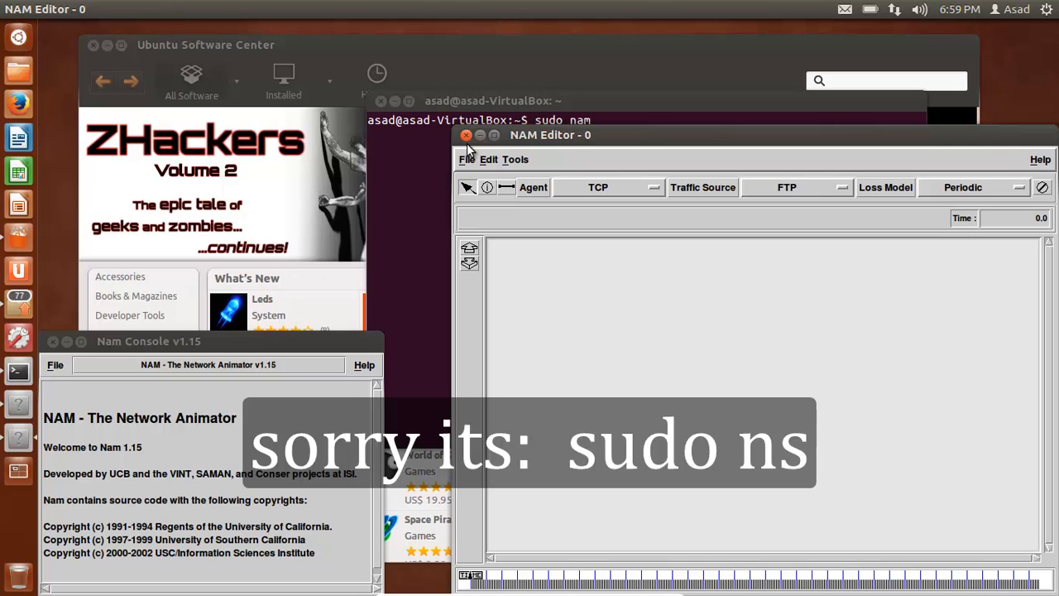